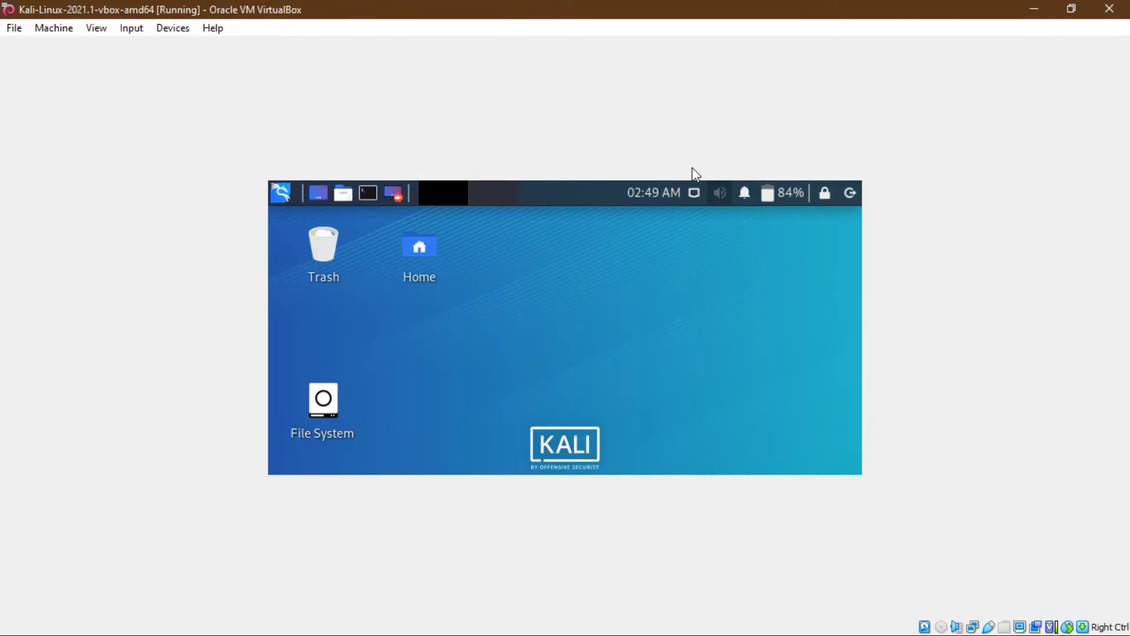
mouse_move(381, 245)
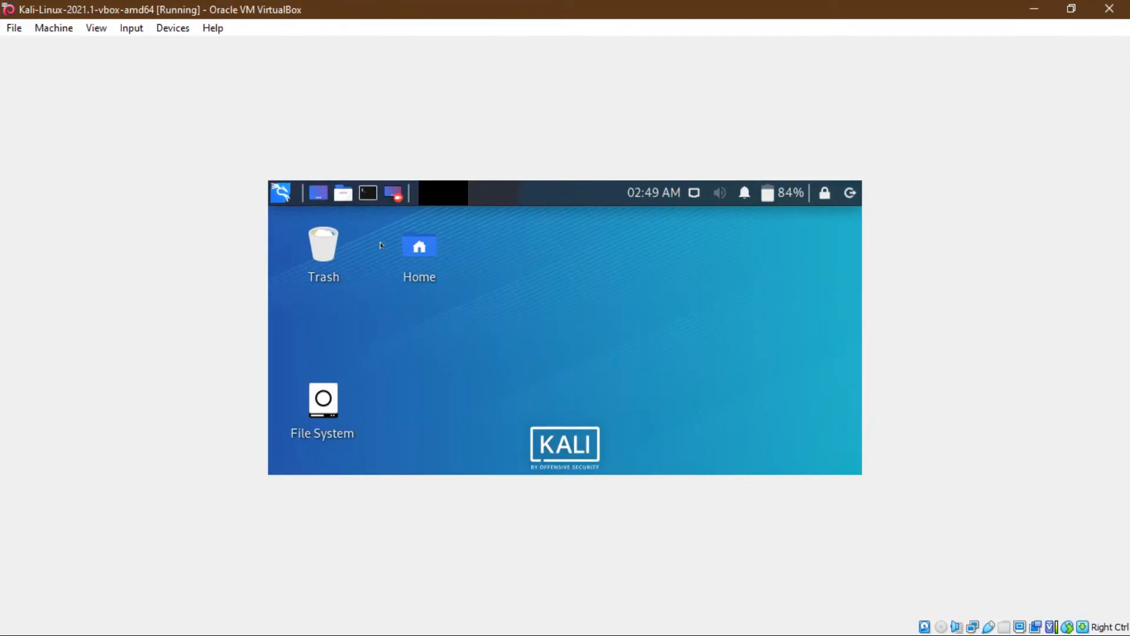
Resize the view so the Kali guest desktop fills the VirtualBox window
click(96, 28)
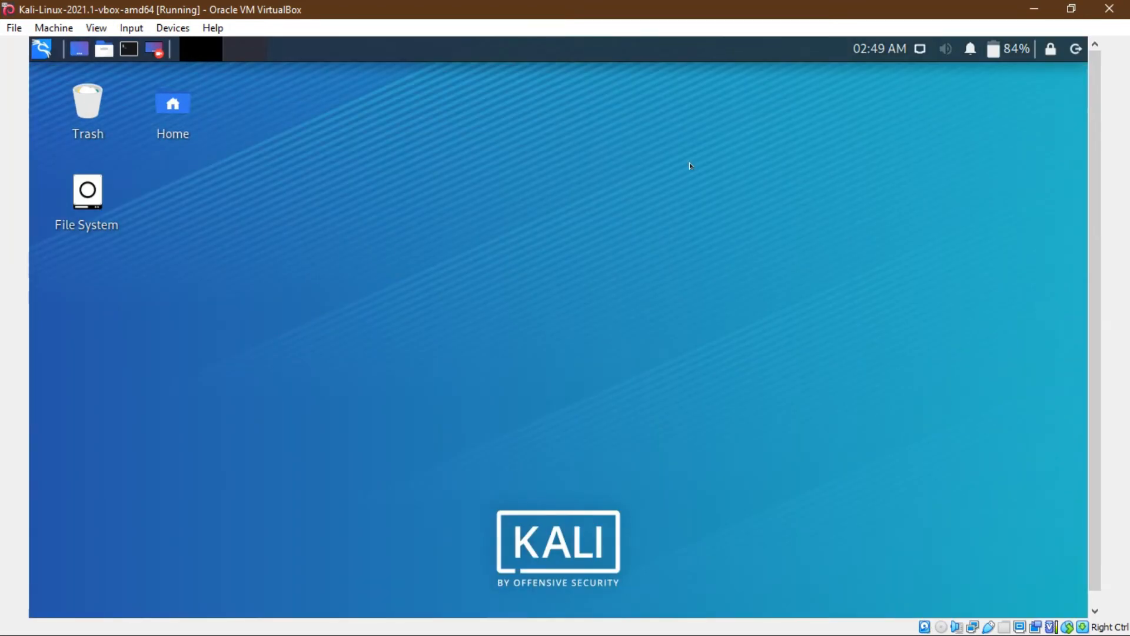
mouse_move(544, 119)
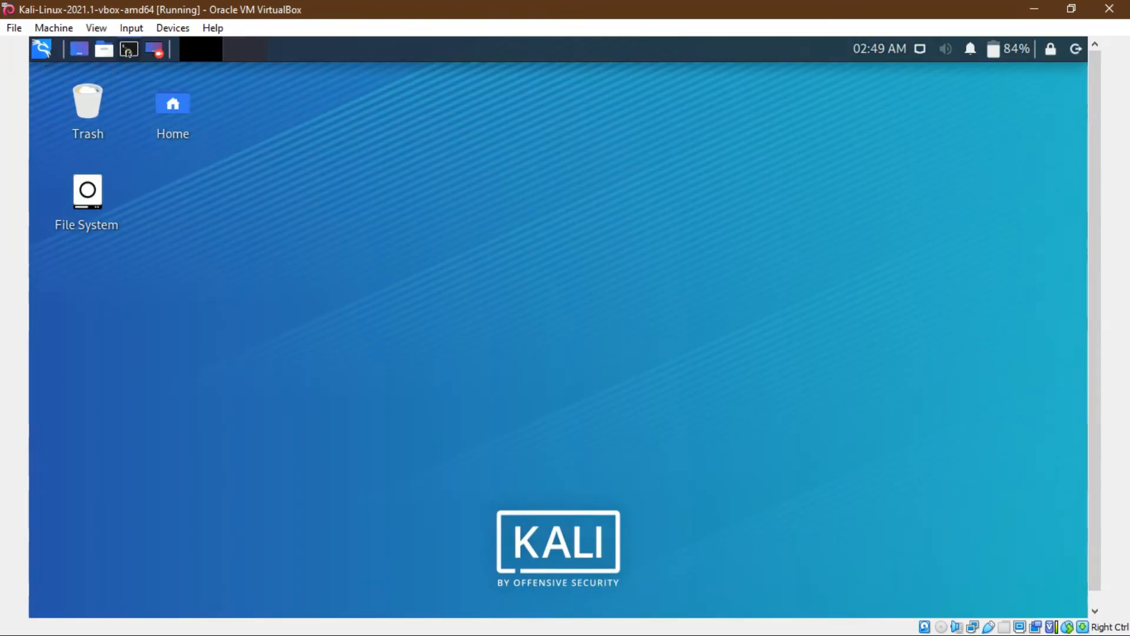
Open a QTerminal root shell and check the wired connection in the panel network menu
click(127, 49)
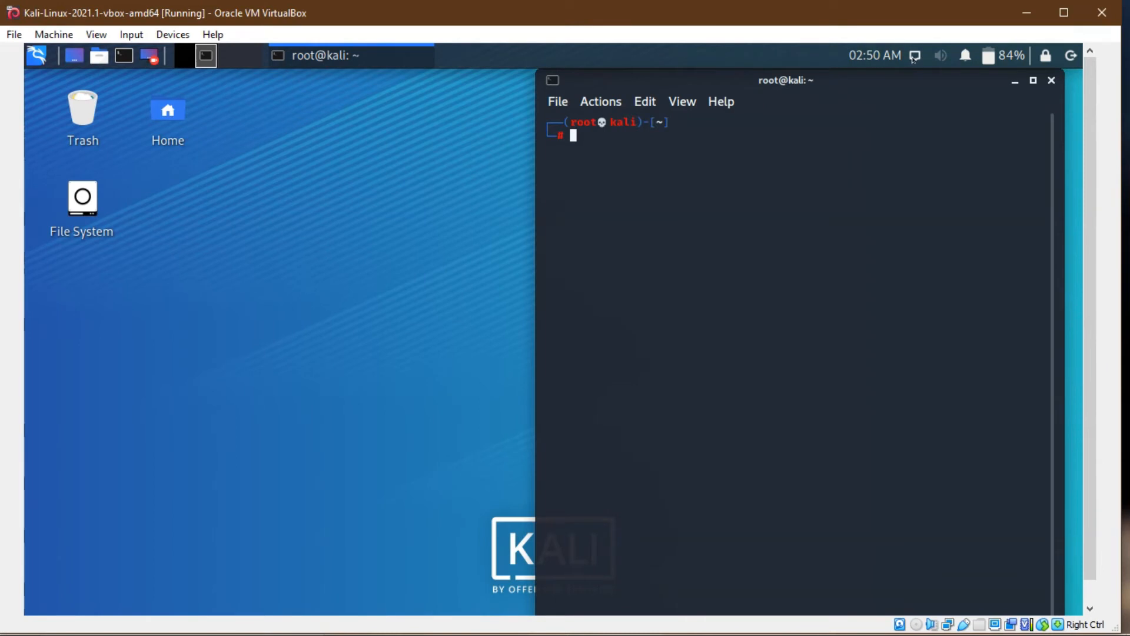
mouse_move(353, 155)
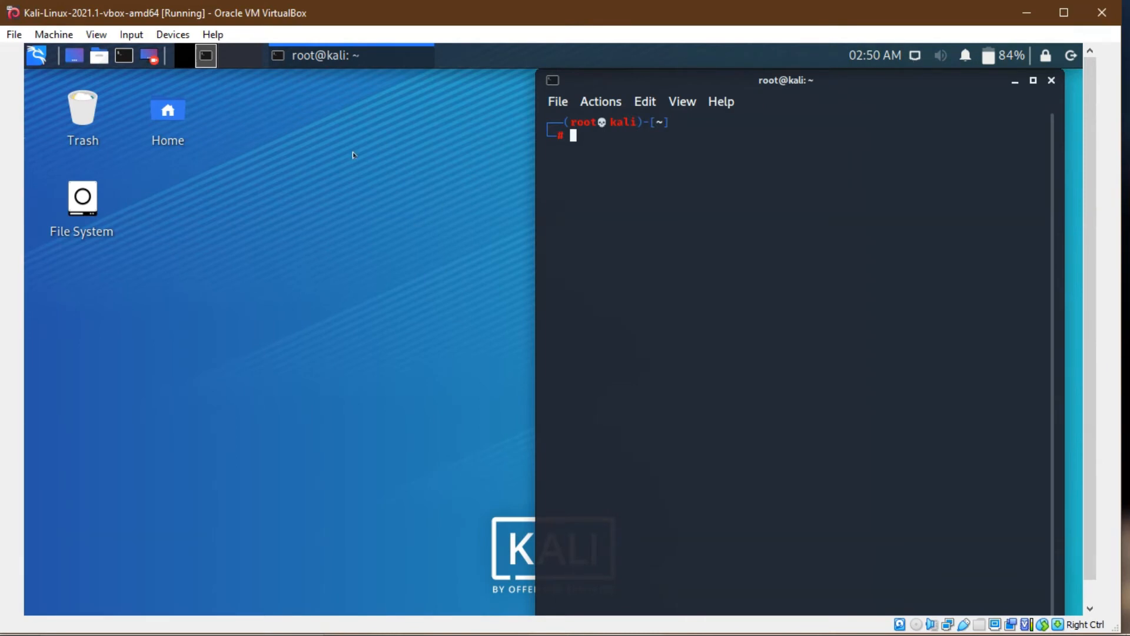
mouse_move(868, 69)
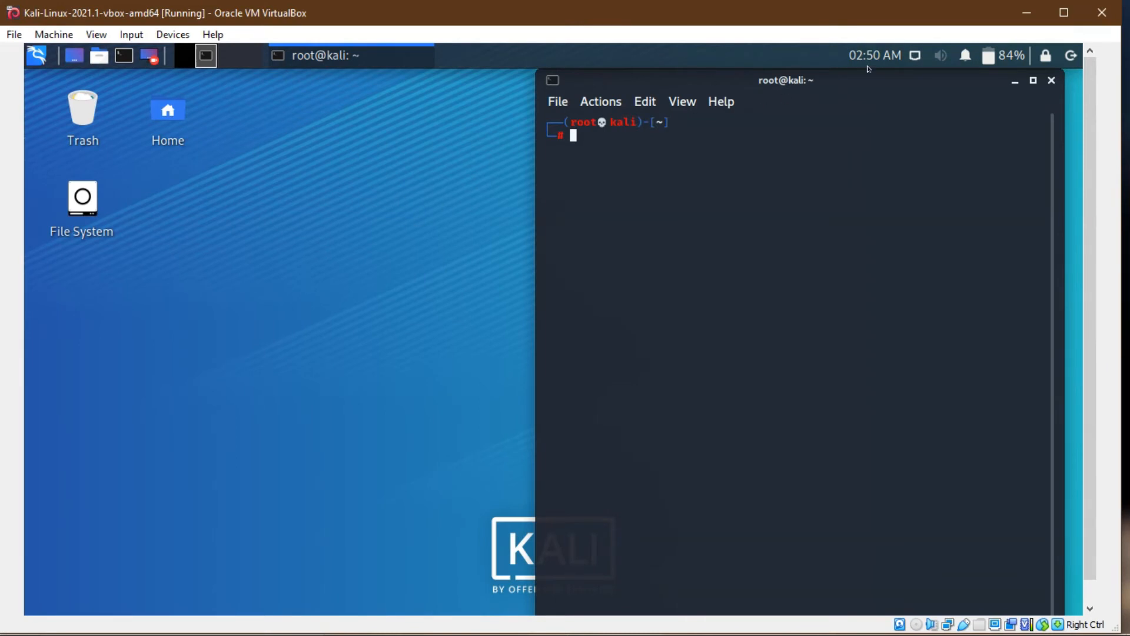
click(916, 55)
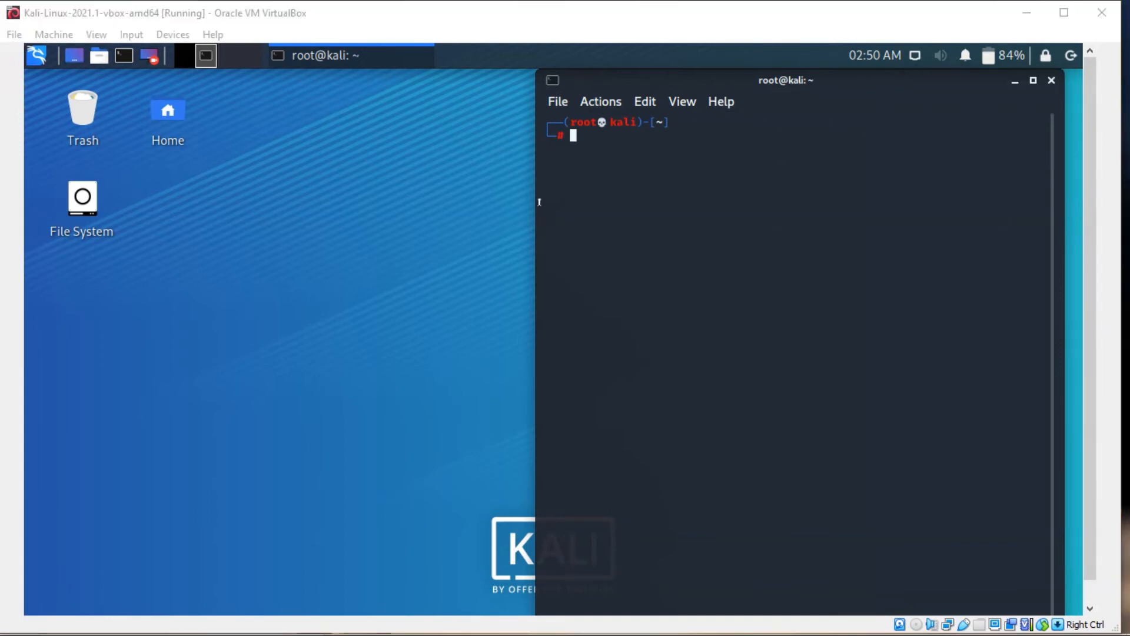
mouse_move(308, 105)
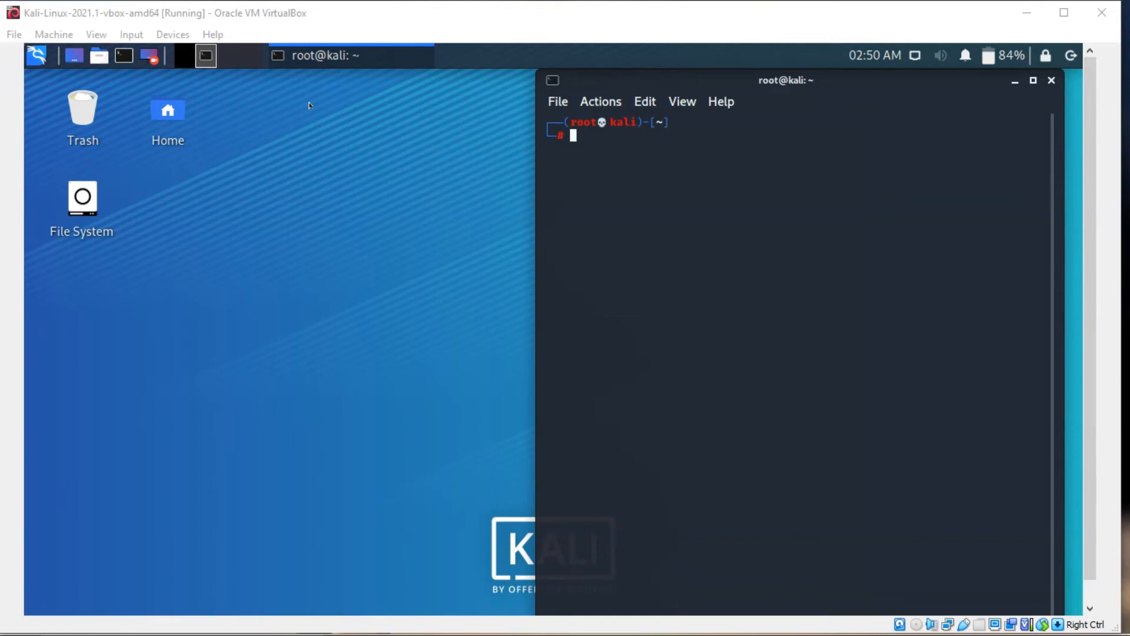
mouse_move(499, 133)
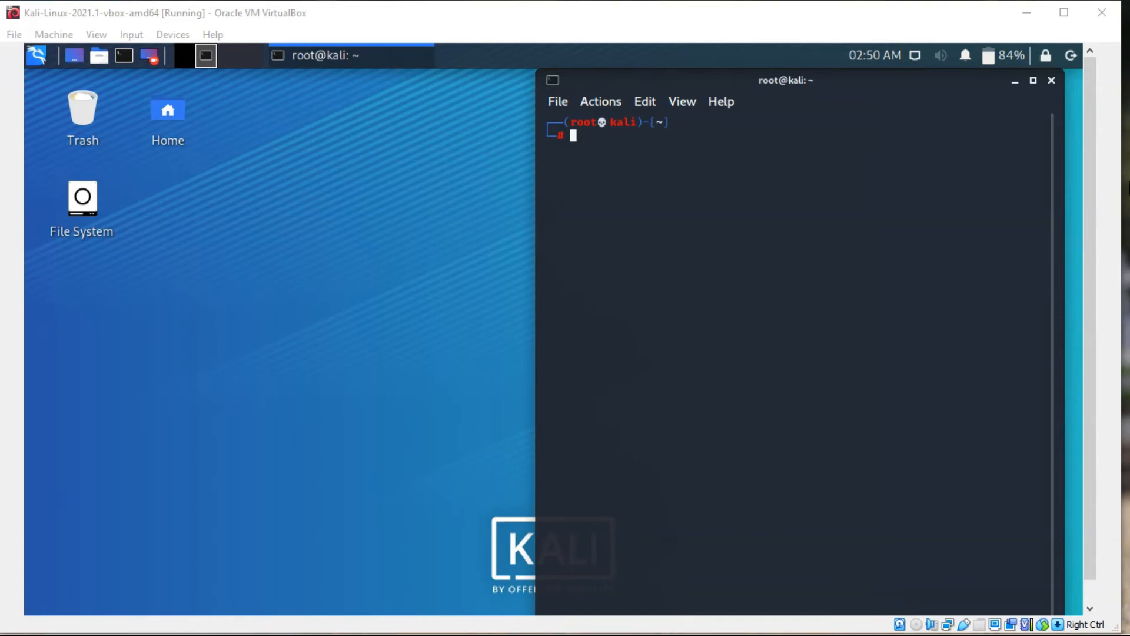
mouse_move(996, 225)
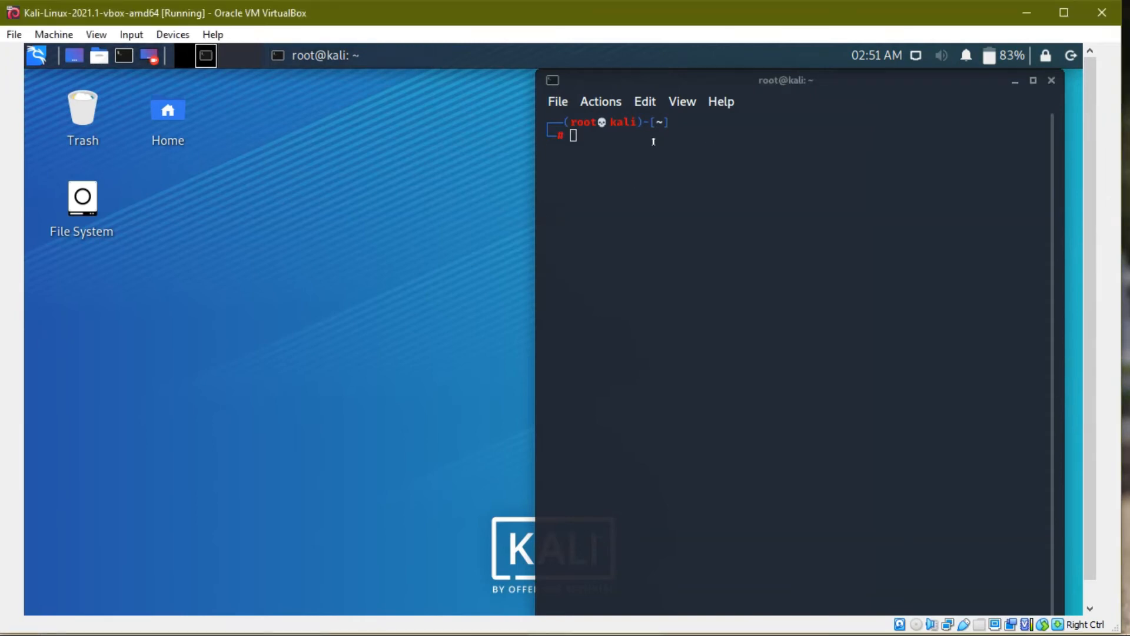
mouse_move(611, 146)
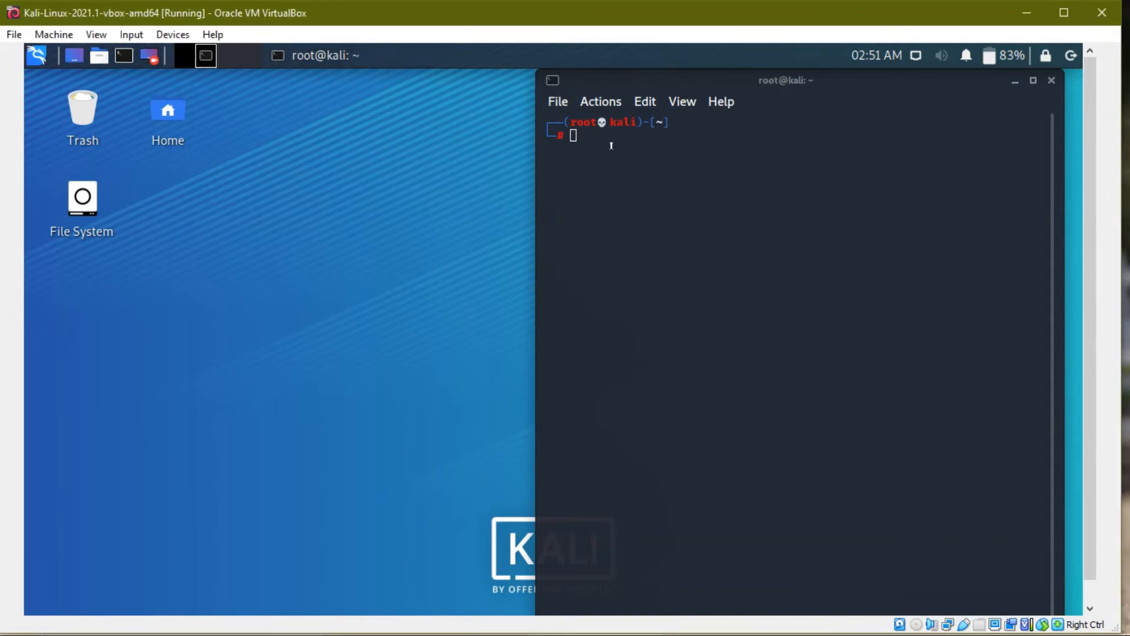
mouse_move(412, 168)
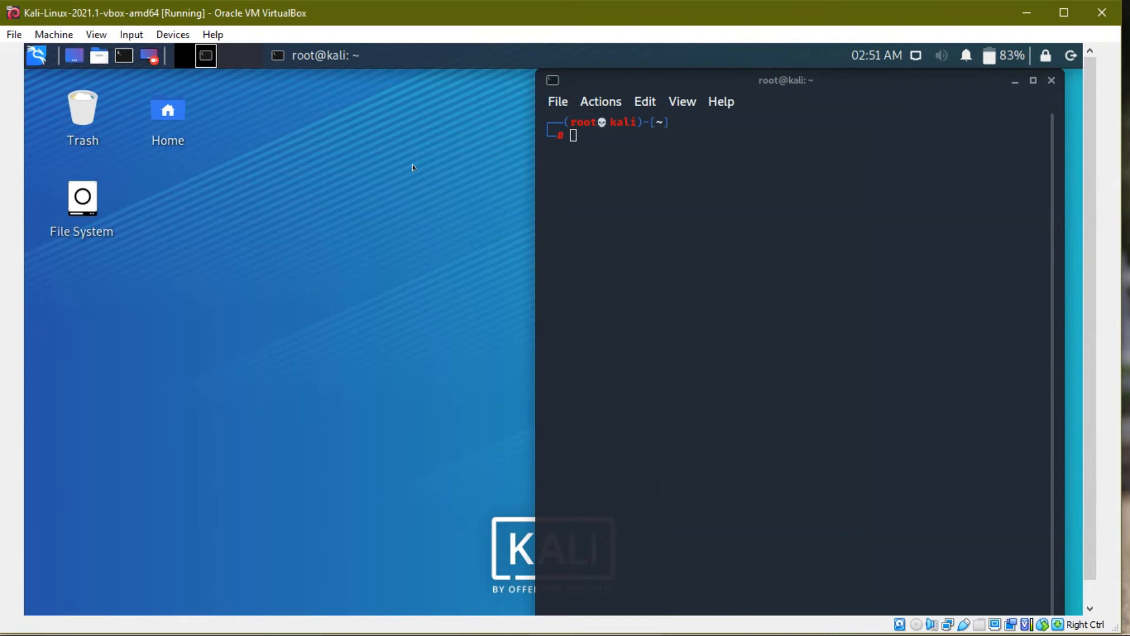
mouse_move(858, 99)
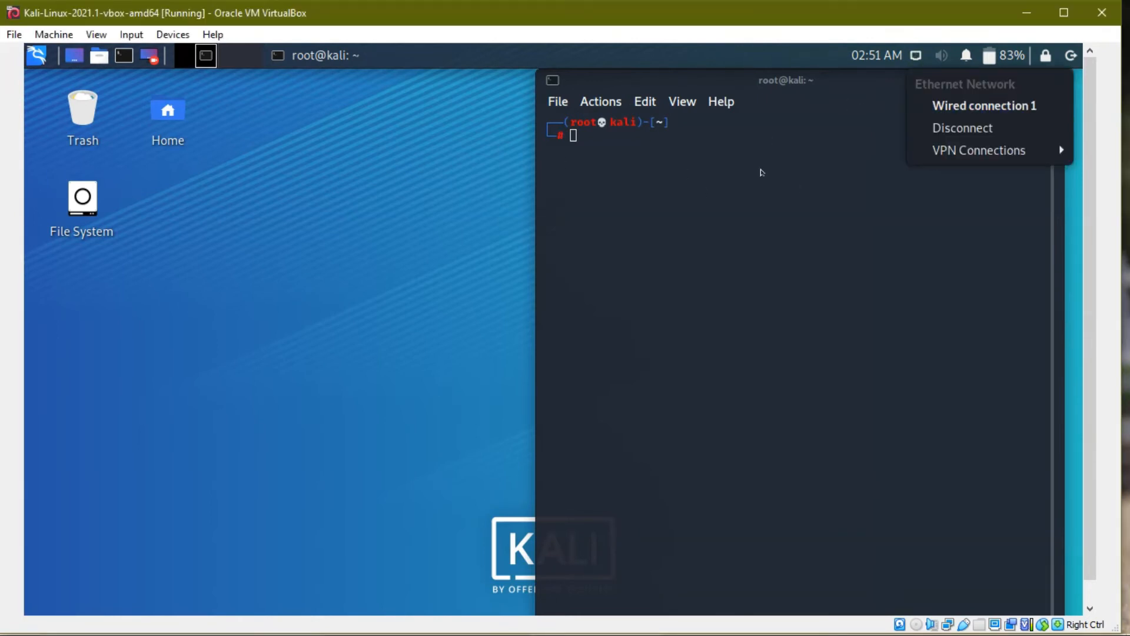
mouse_move(892, 129)
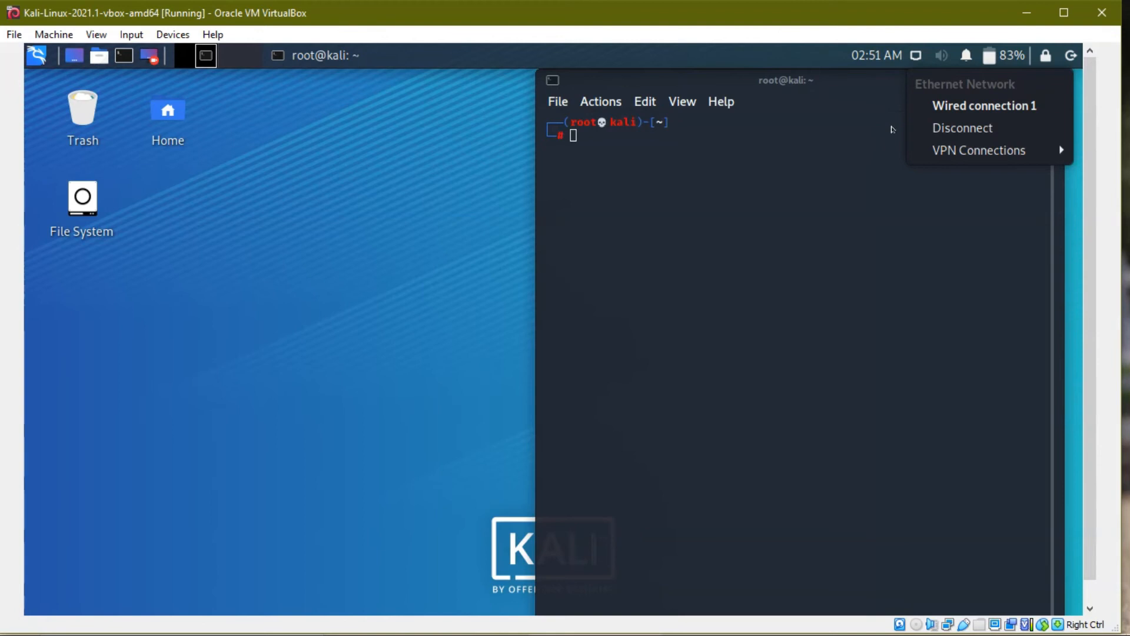
Use ifconfig to change eth0's MAC to 00:11:22:33:44:55, then highlight the new address
text(ifconfig)
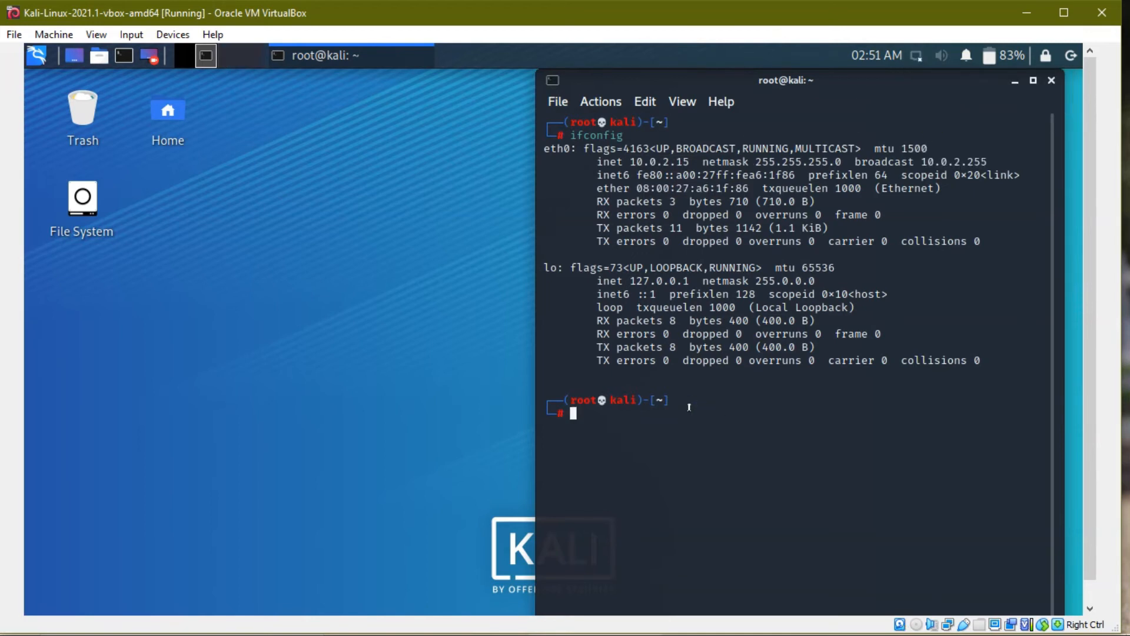
text(ifconfig eth0 up)
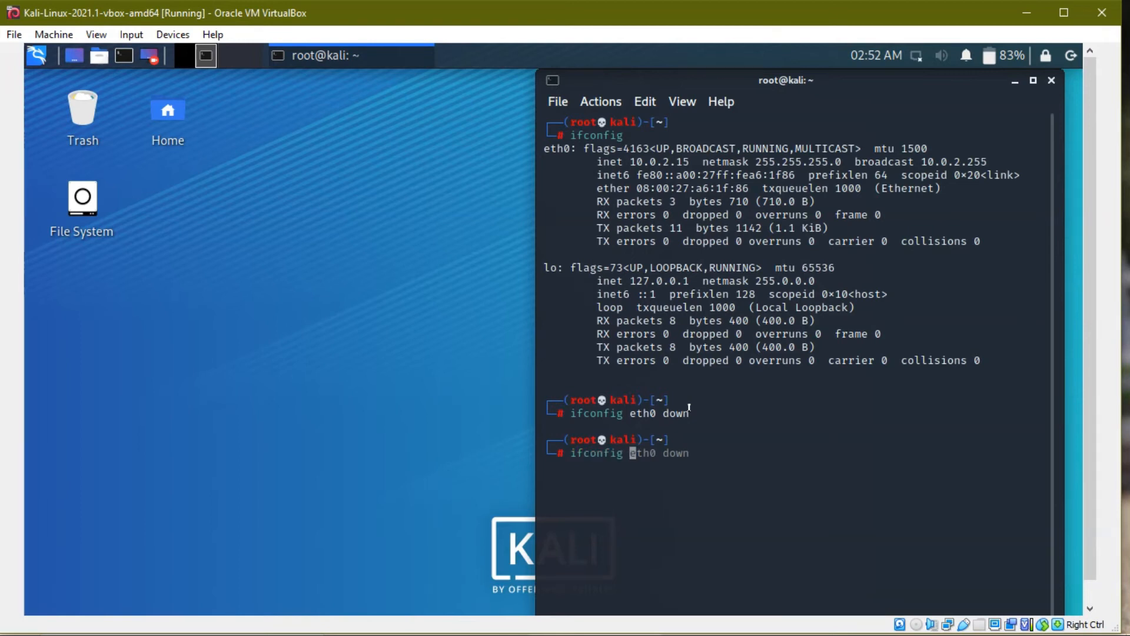
text(hw ether 08:00:27:a6:1f:86)
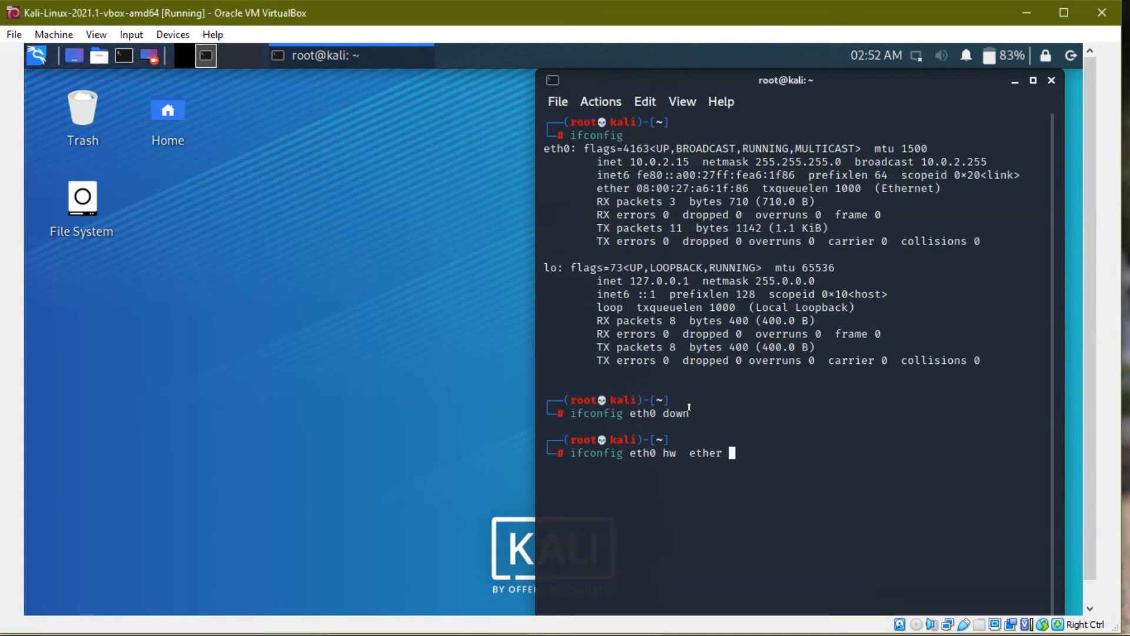
text(00:11)
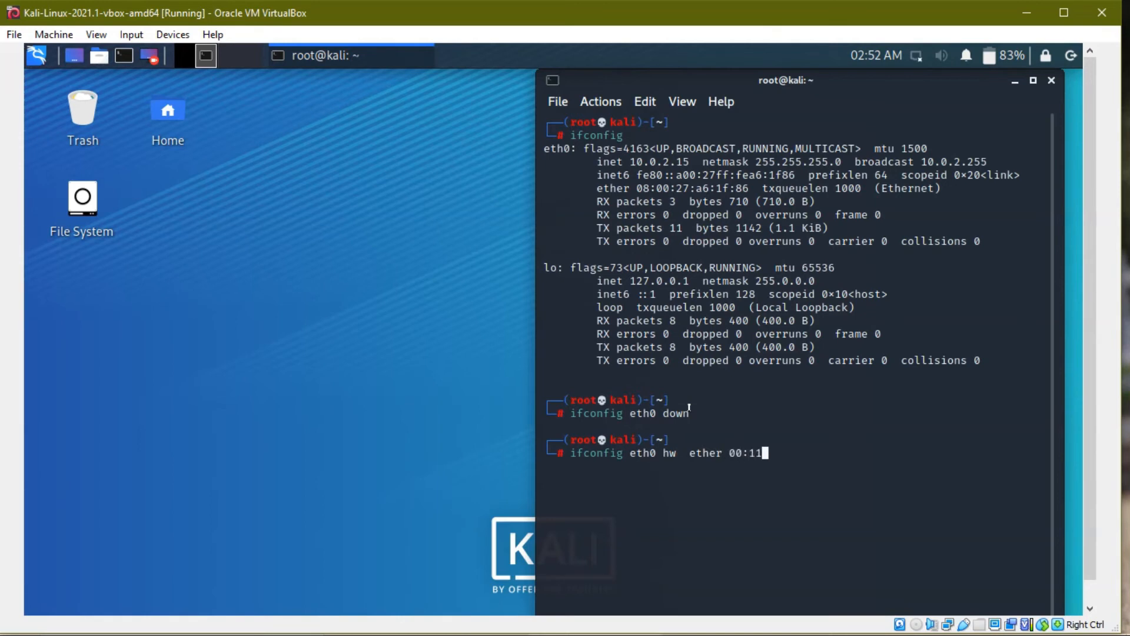
text(:22:33:44:55)
text(ifconfig eth0 up)
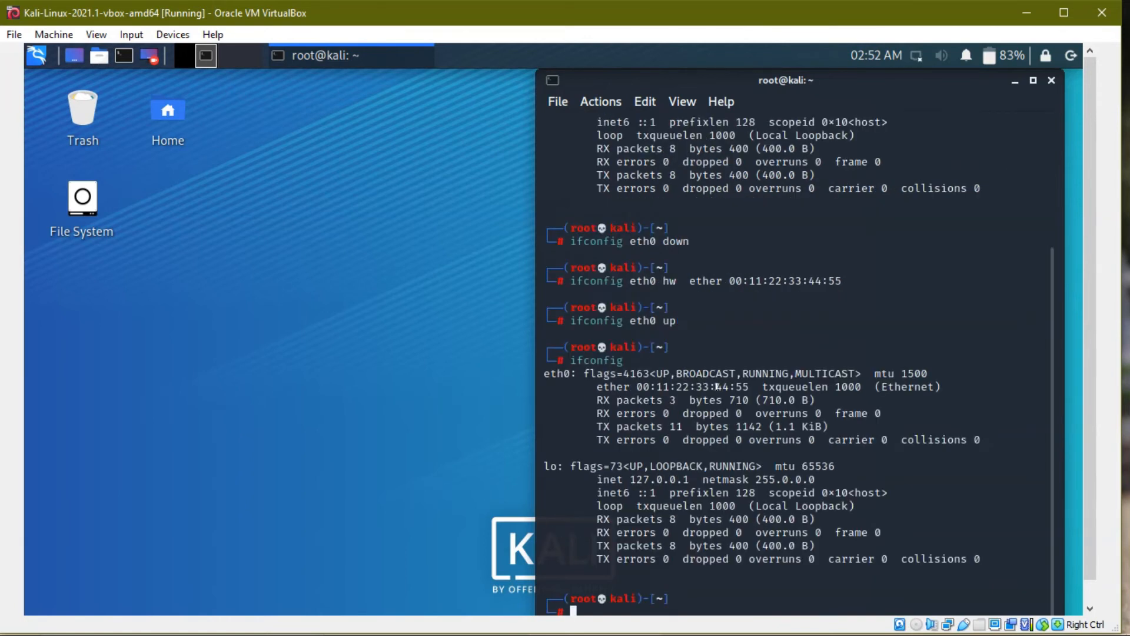
drag(643, 387, 720, 400)
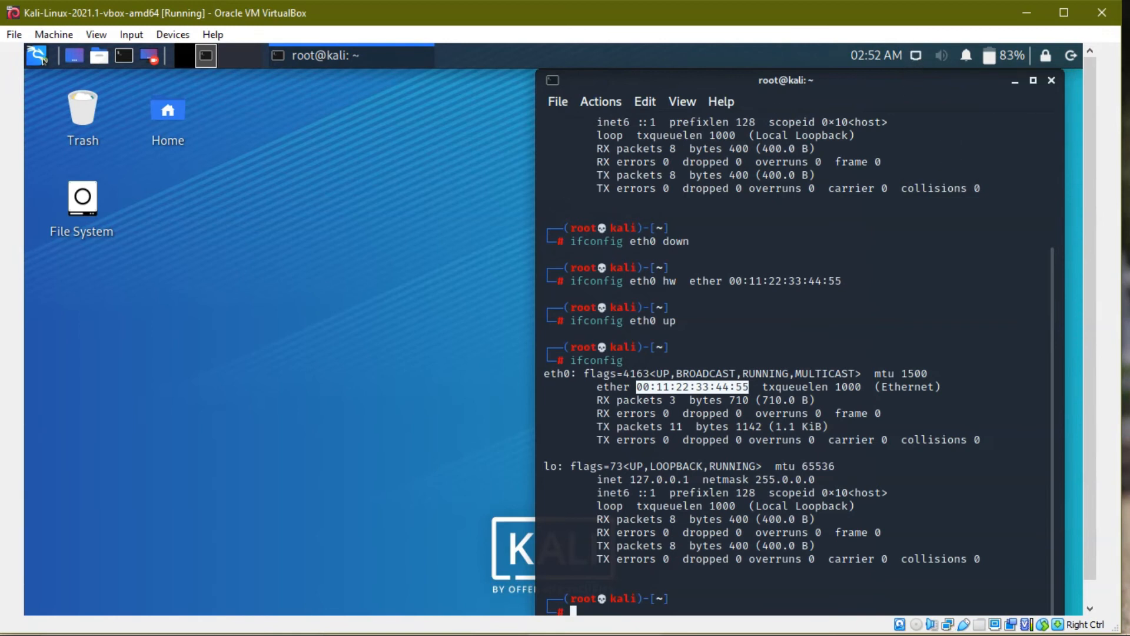
Launch Firefox, where YouTube shows Server Not Found, then return to the terminal
click(36, 55)
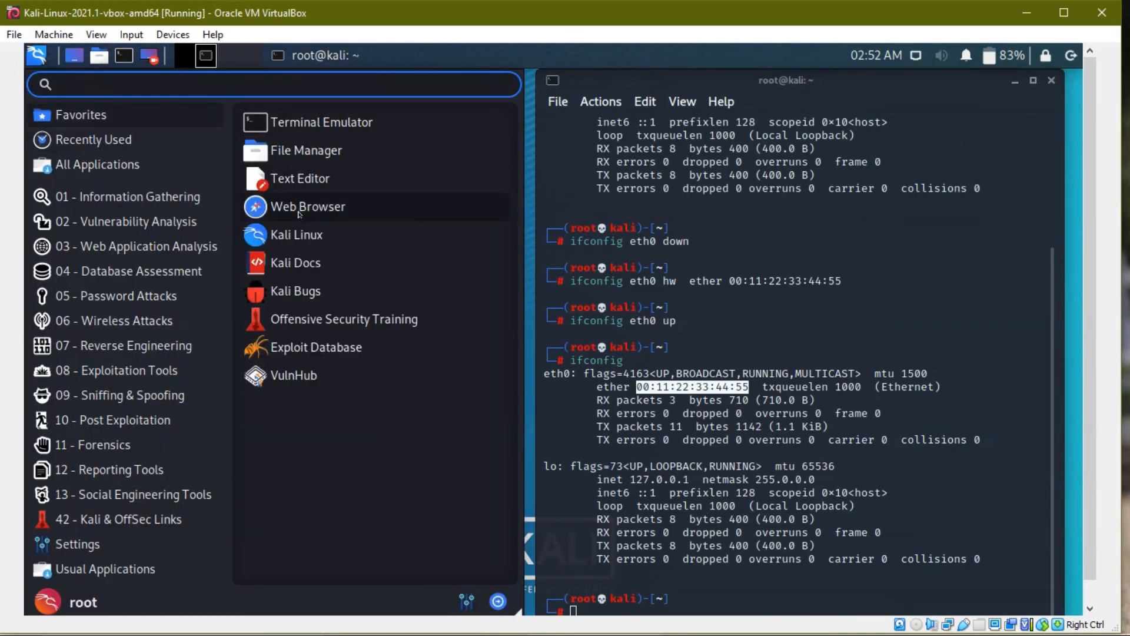
click(308, 207)
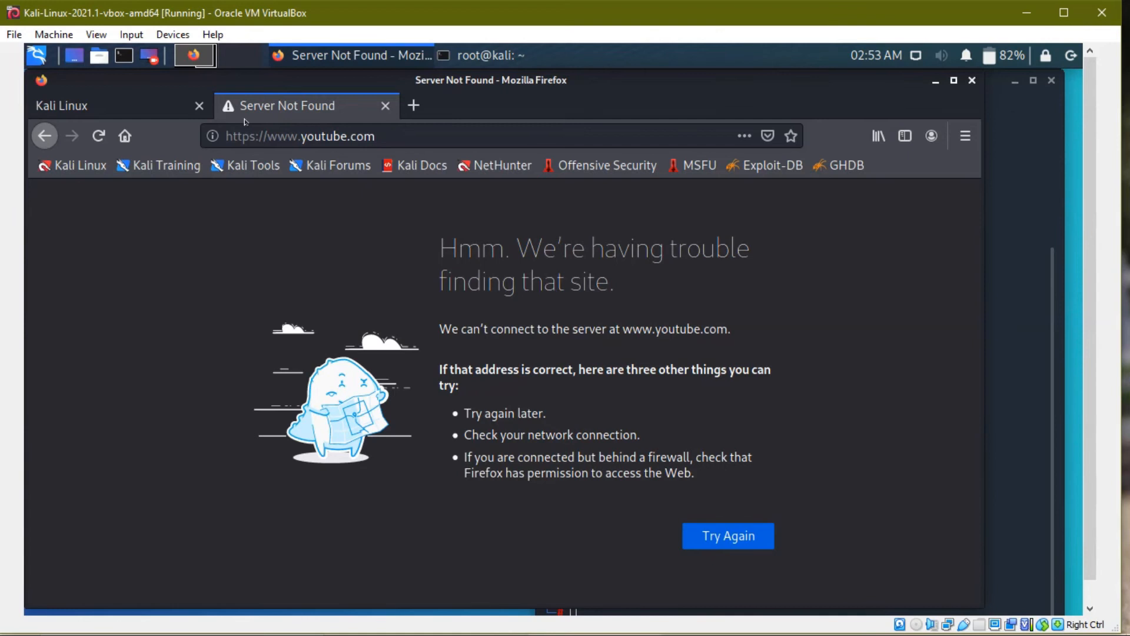
mouse_move(378, 308)
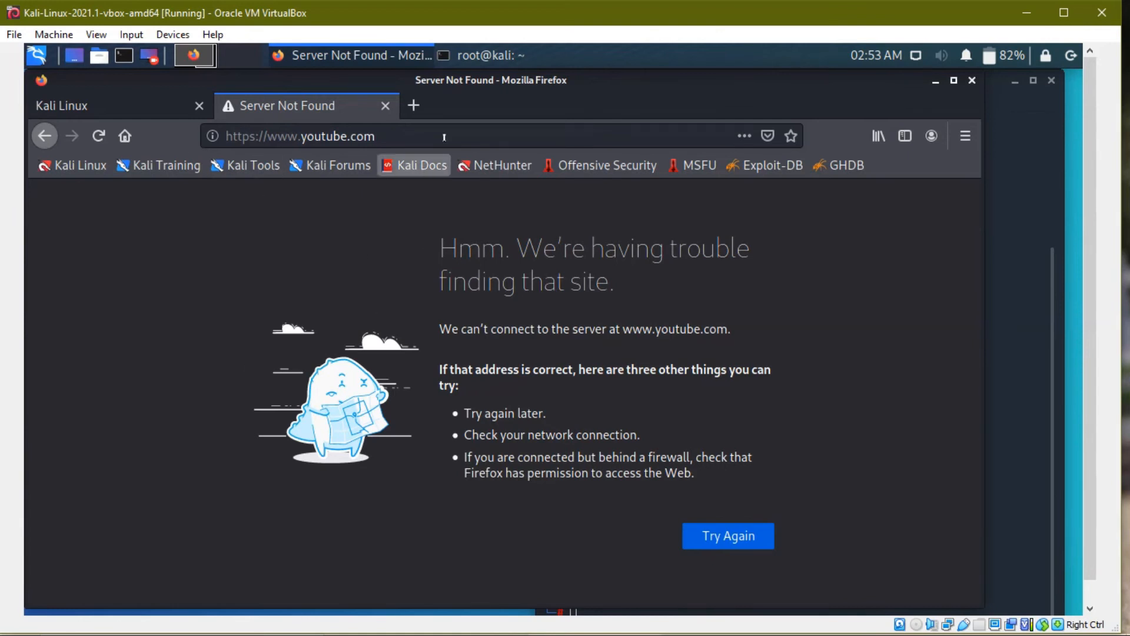
click(492, 55)
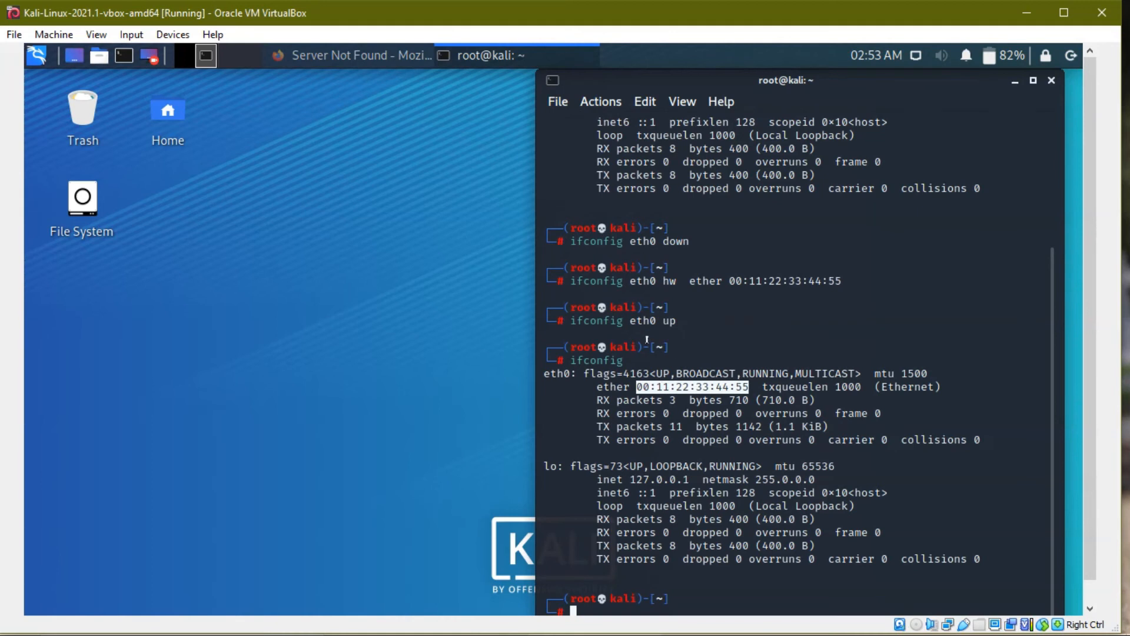
mouse_move(685, 553)
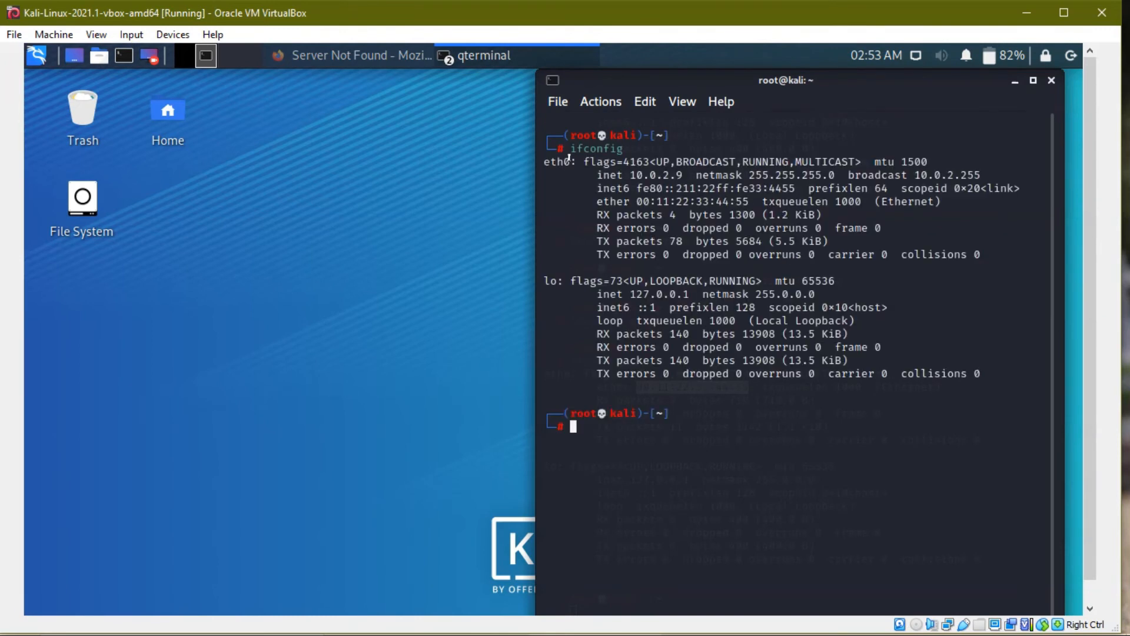
double_click(656, 174)
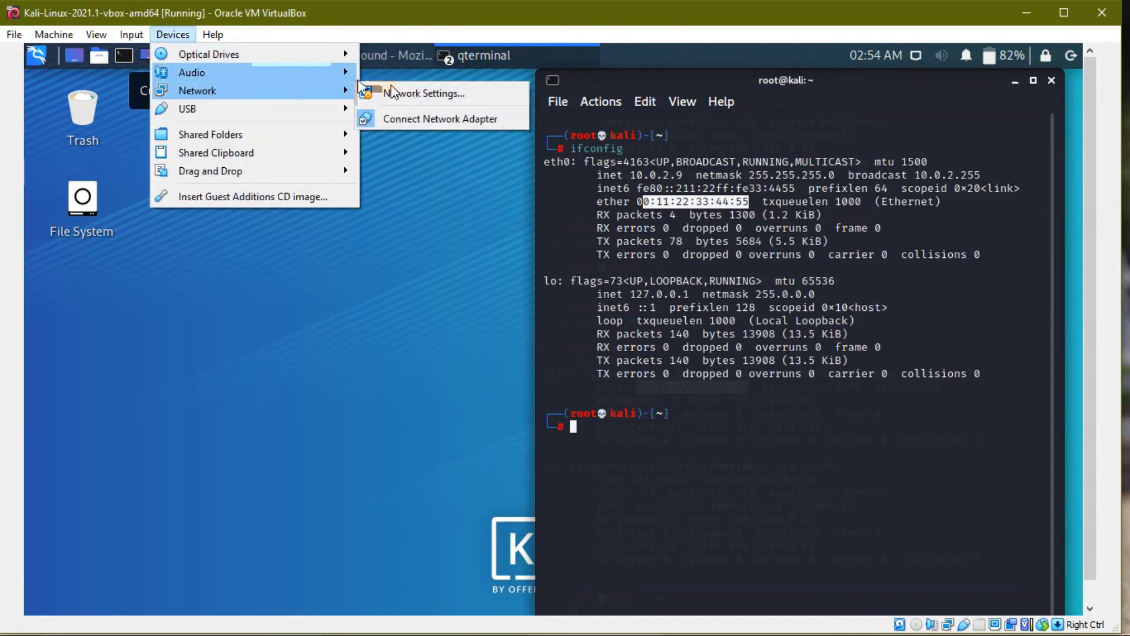
click(430, 93)
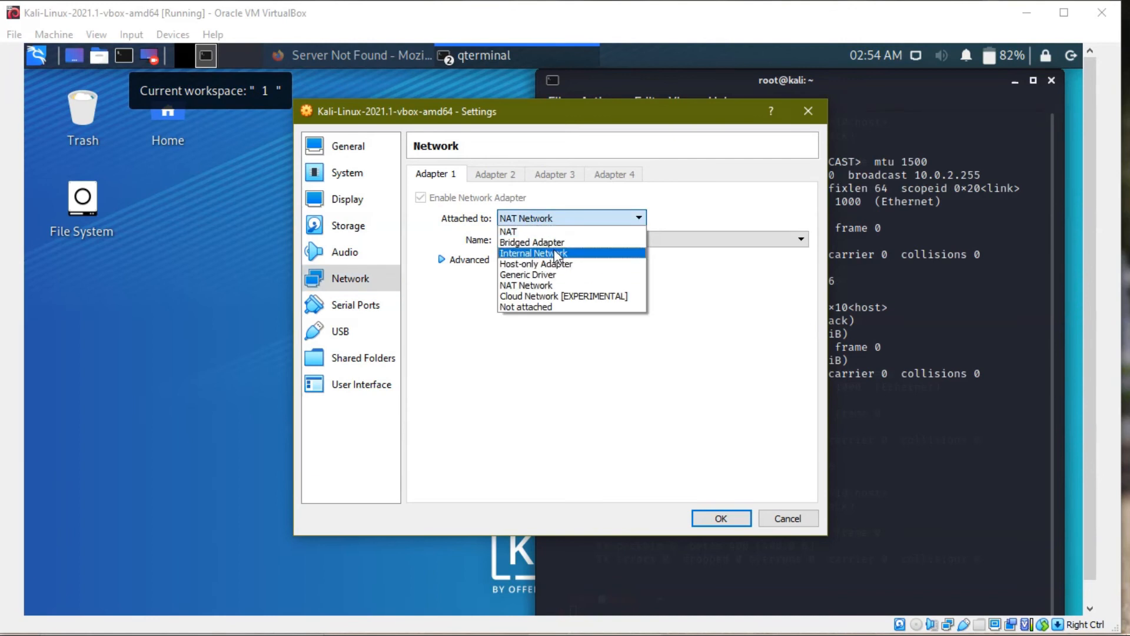
click(508, 231)
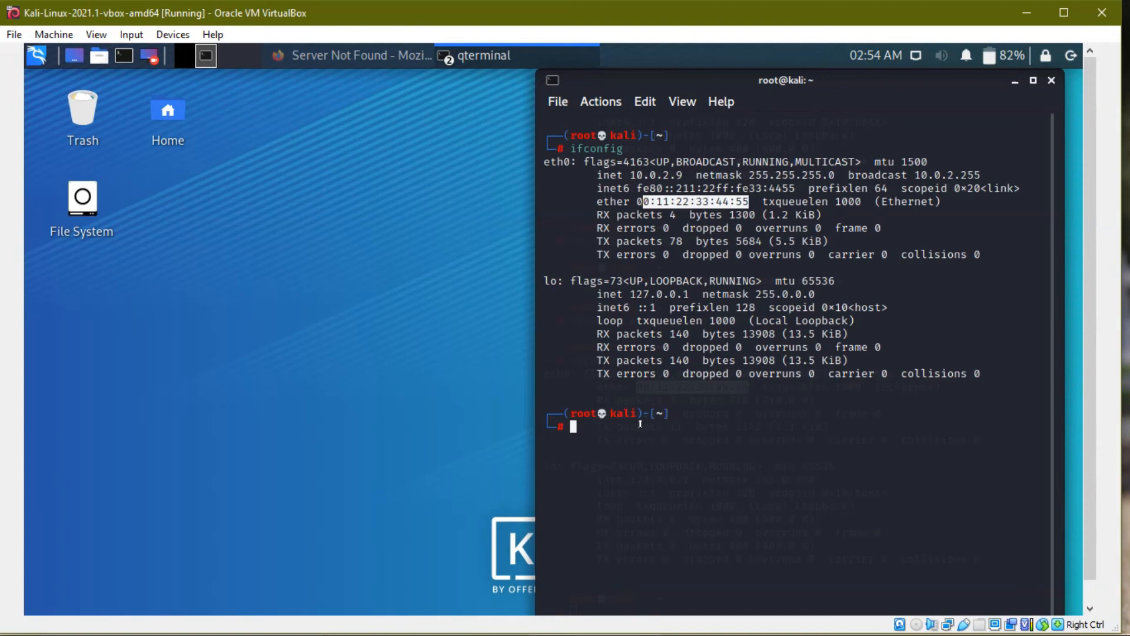
Reload YouTube in Firefox until it loads; recheck eth0 at 10.0.2.9 in the terminal
text(ifconfig)
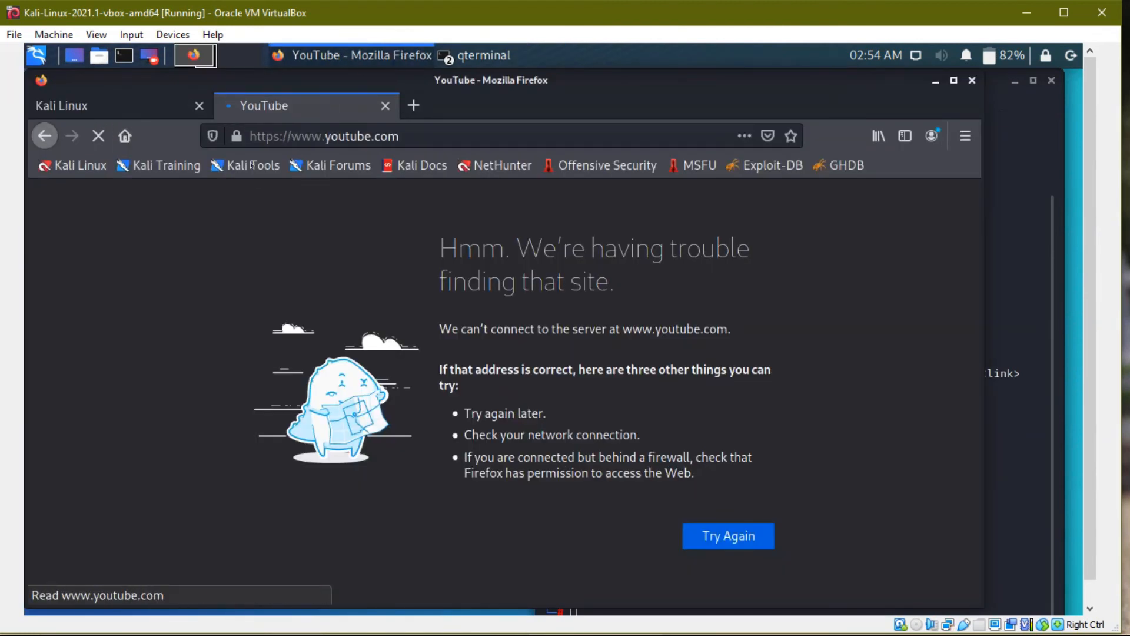
click(728, 535)
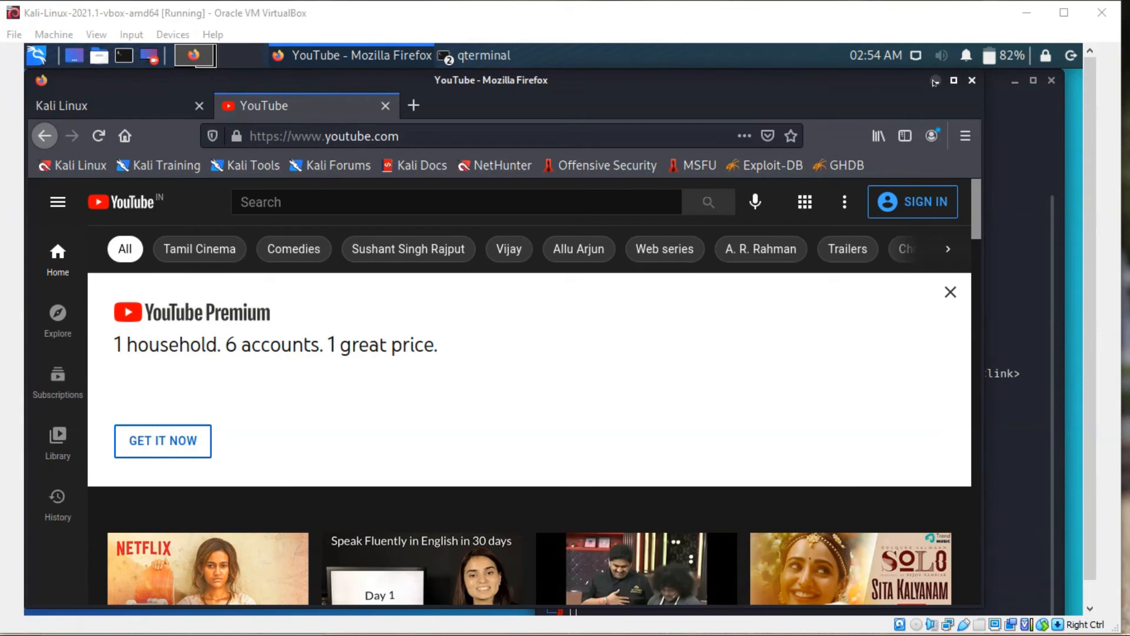
click(474, 55)
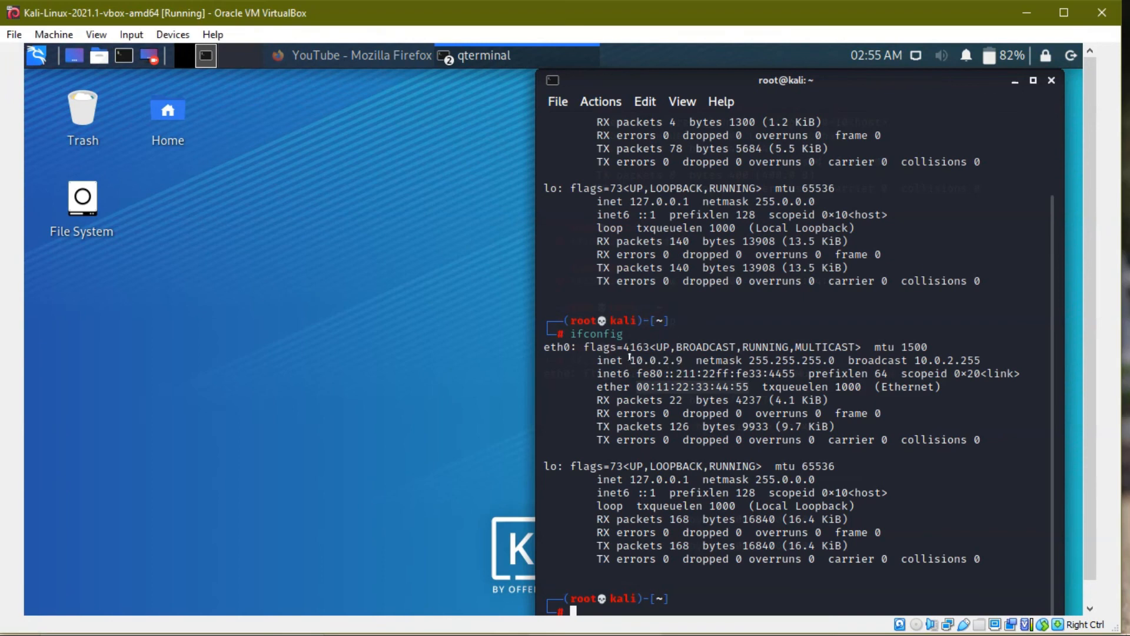
double_click(674, 387)
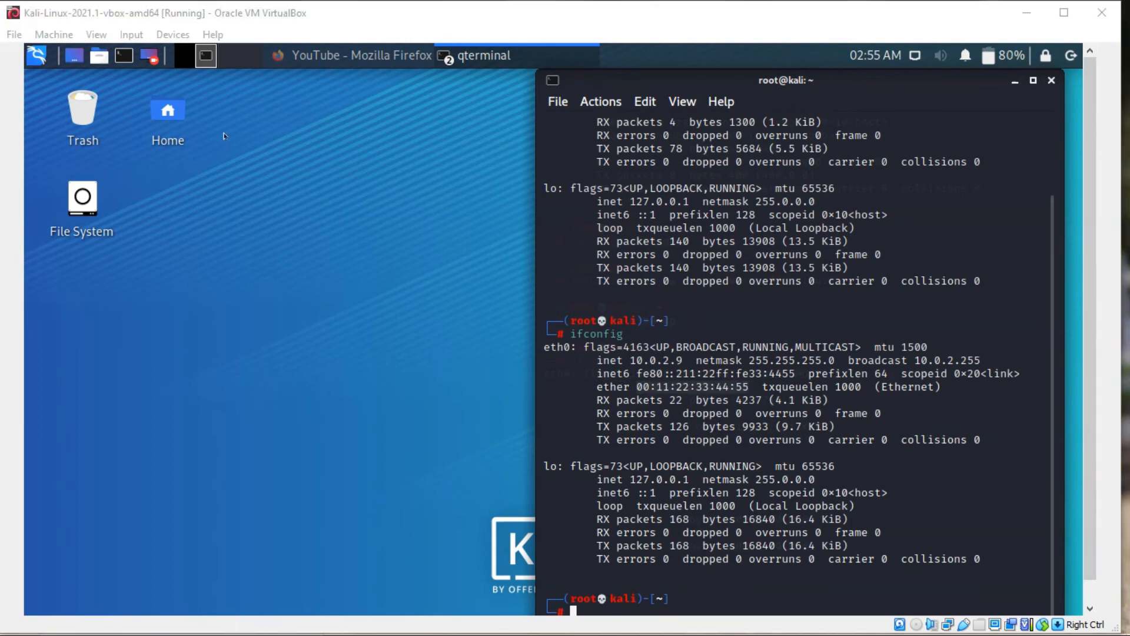
Bring Firefox to the front and reload the YouTube page
click(131, 35)
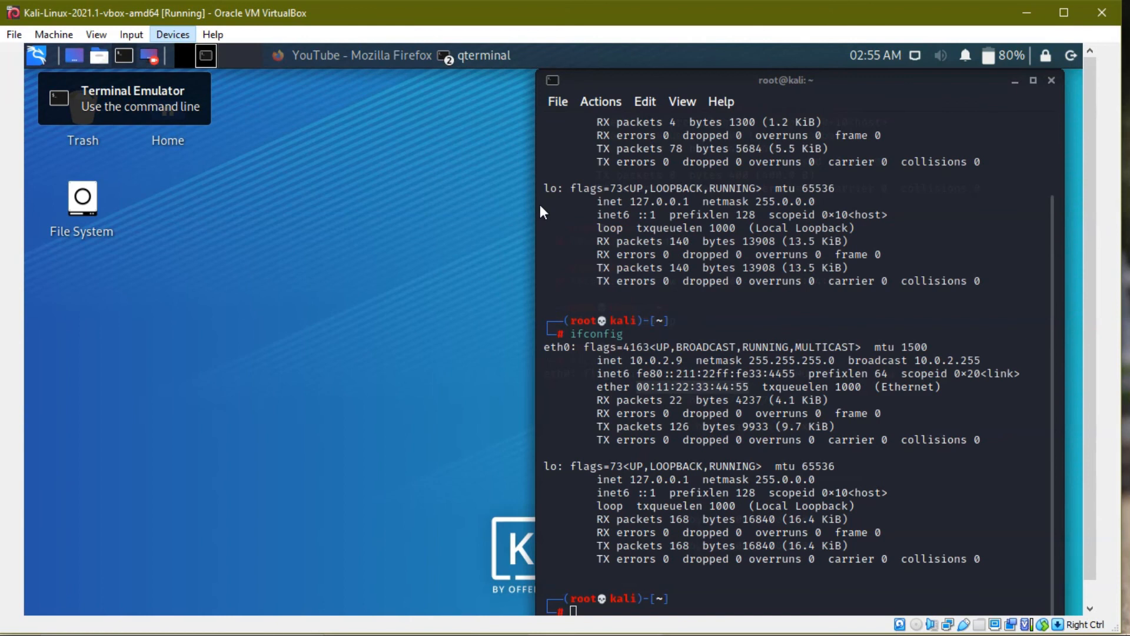
click(636, 218)
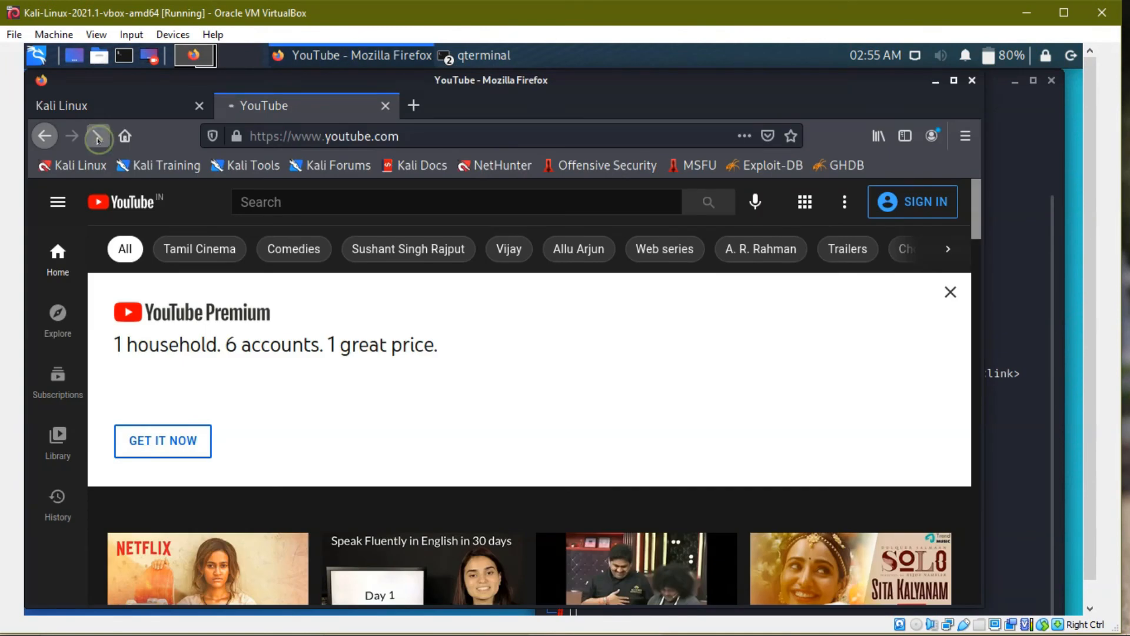
click(97, 136)
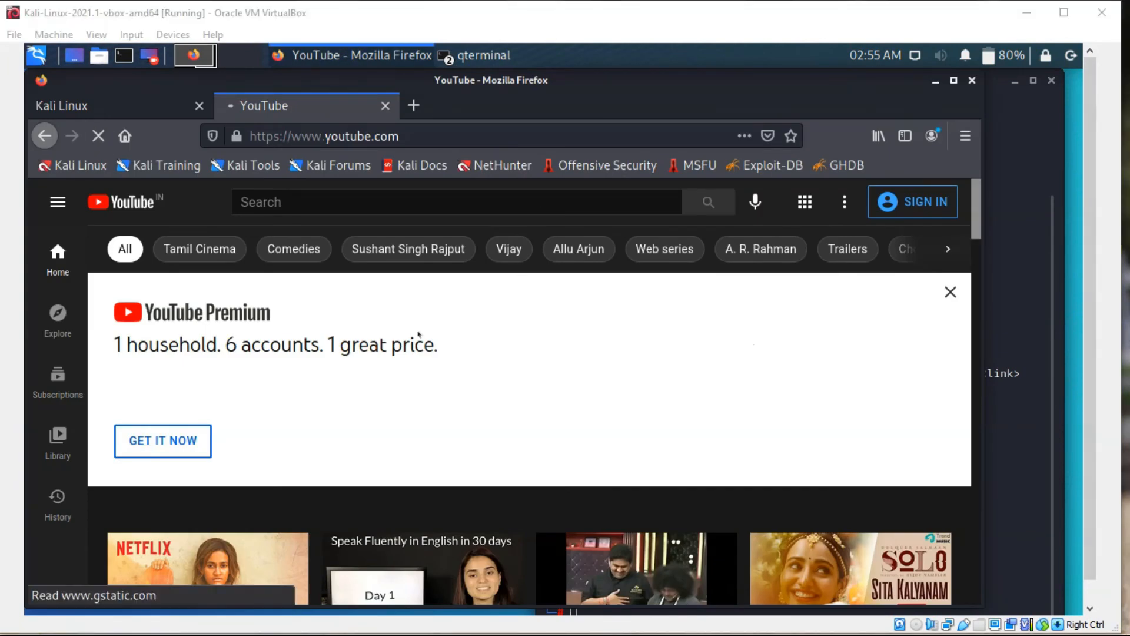
click(476, 55)
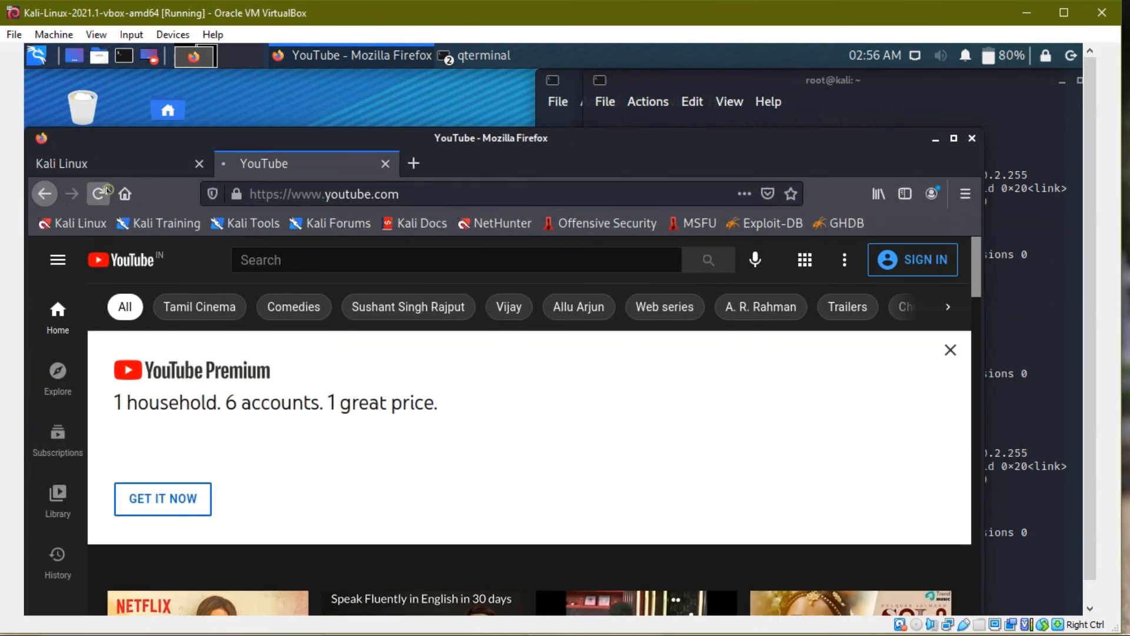
click(414, 163)
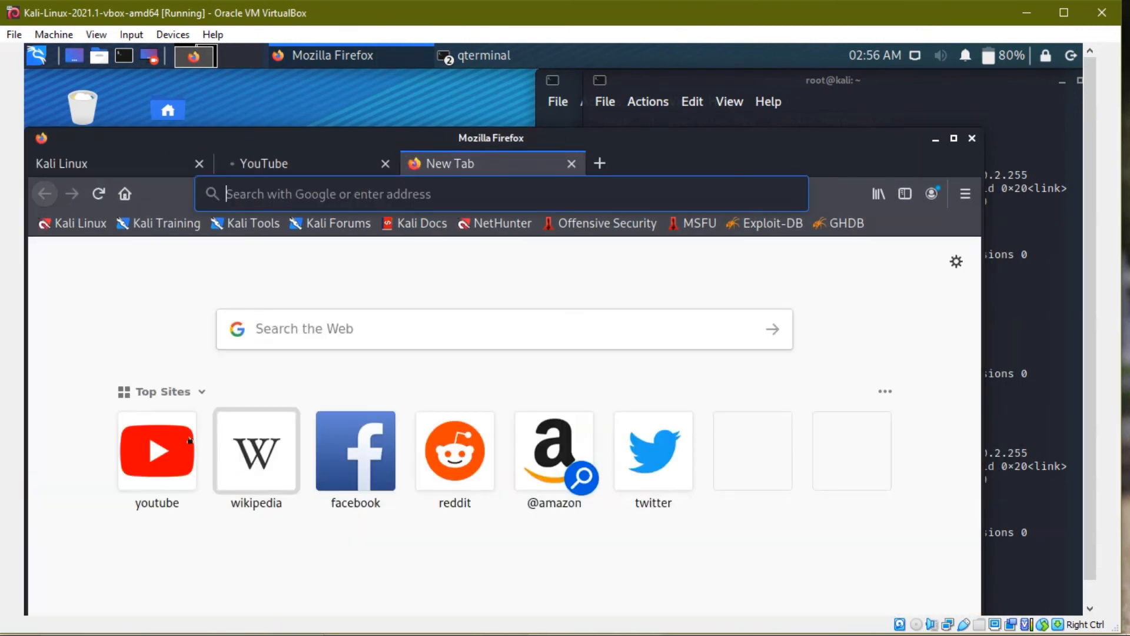
click(256, 450)
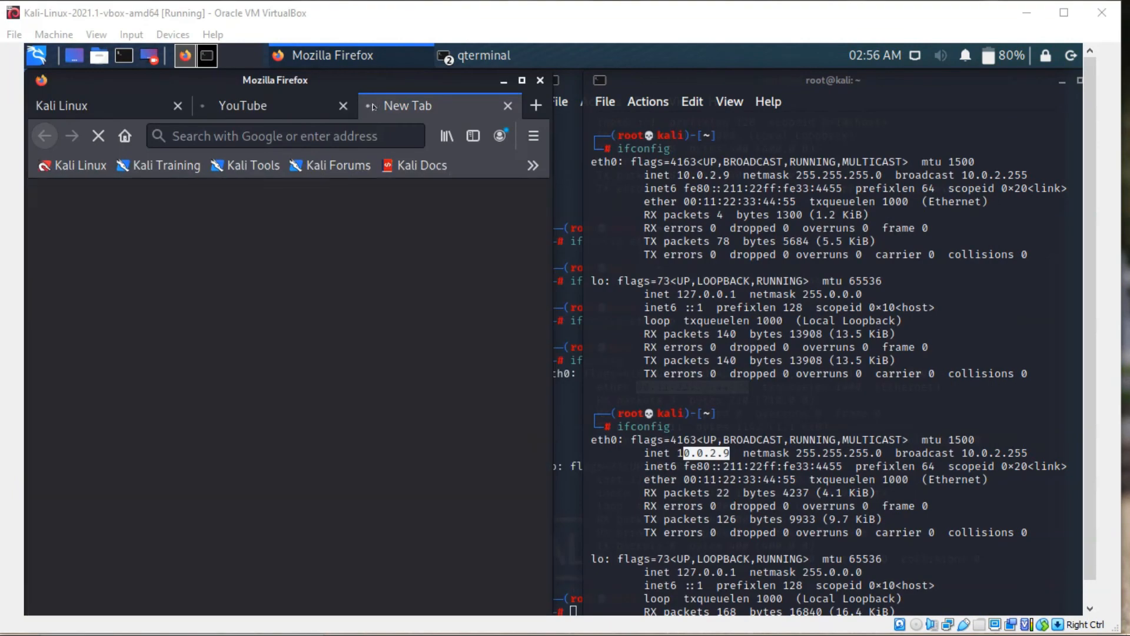
text(https://www.wikipedia.org)
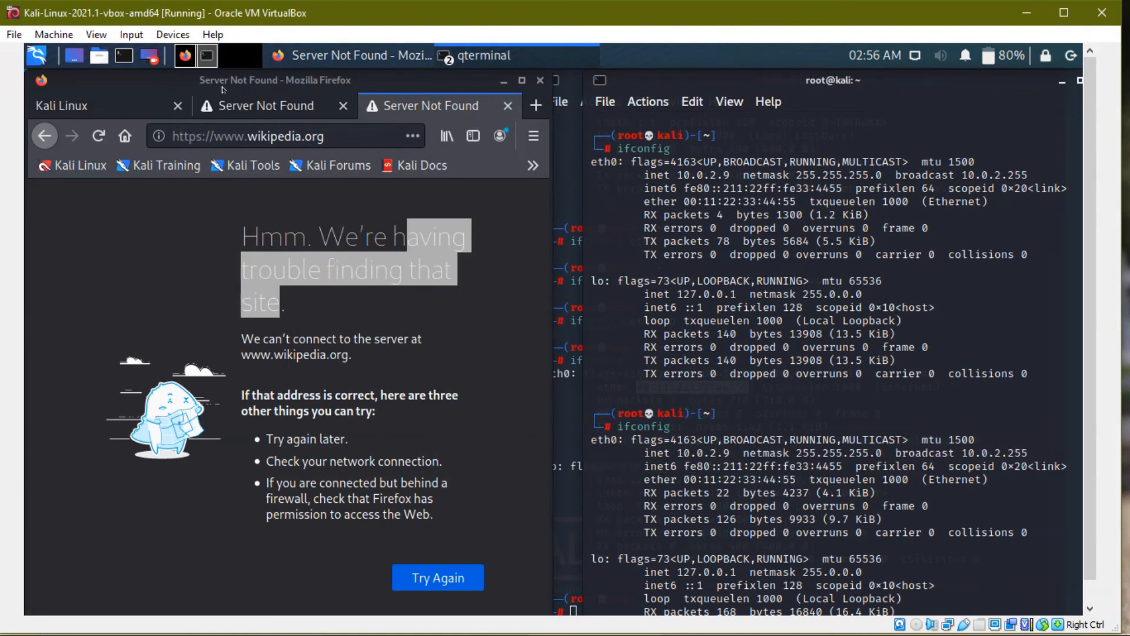
Attach the VM's network adapter to NAT, then reload Wikipedia in Firefox
click(171, 34)
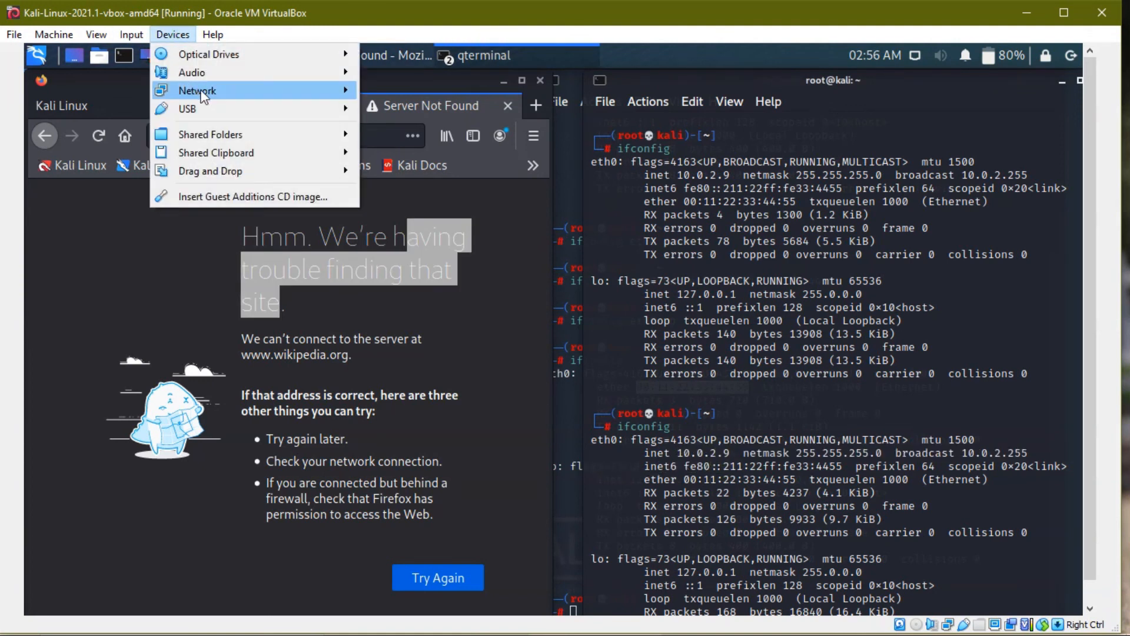
click(196, 90)
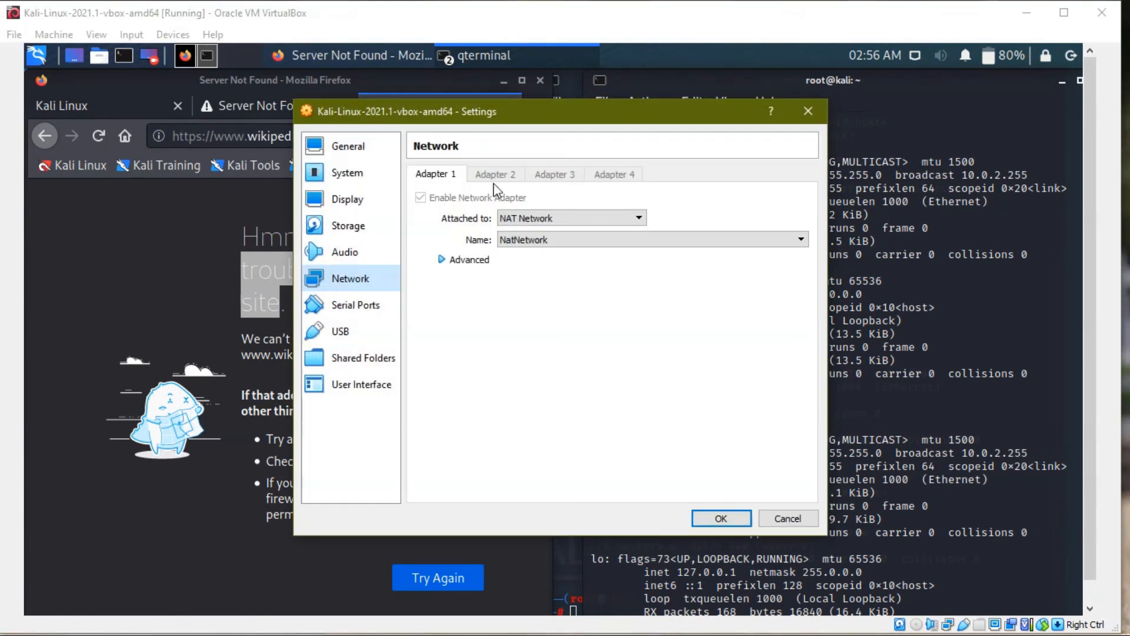
click(570, 217)
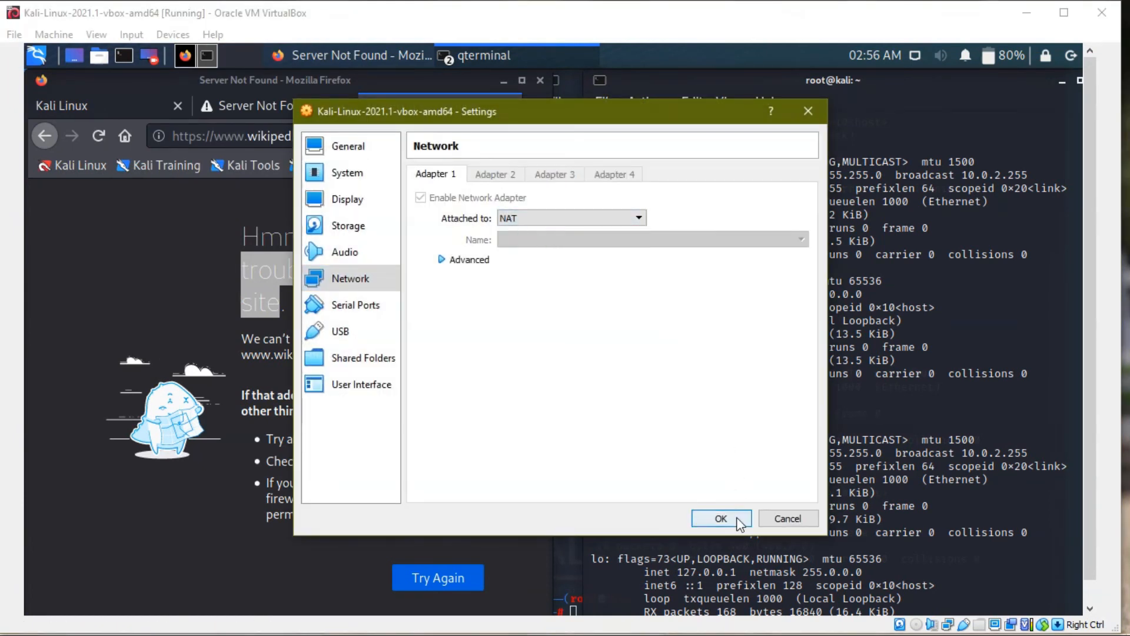
click(720, 518)
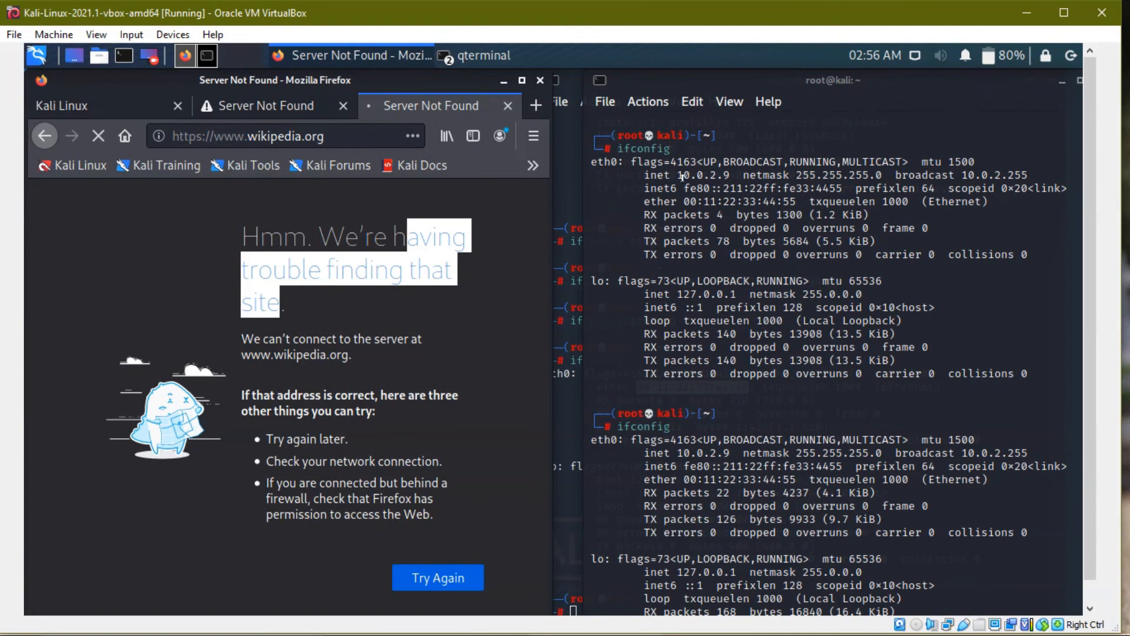
click(437, 578)
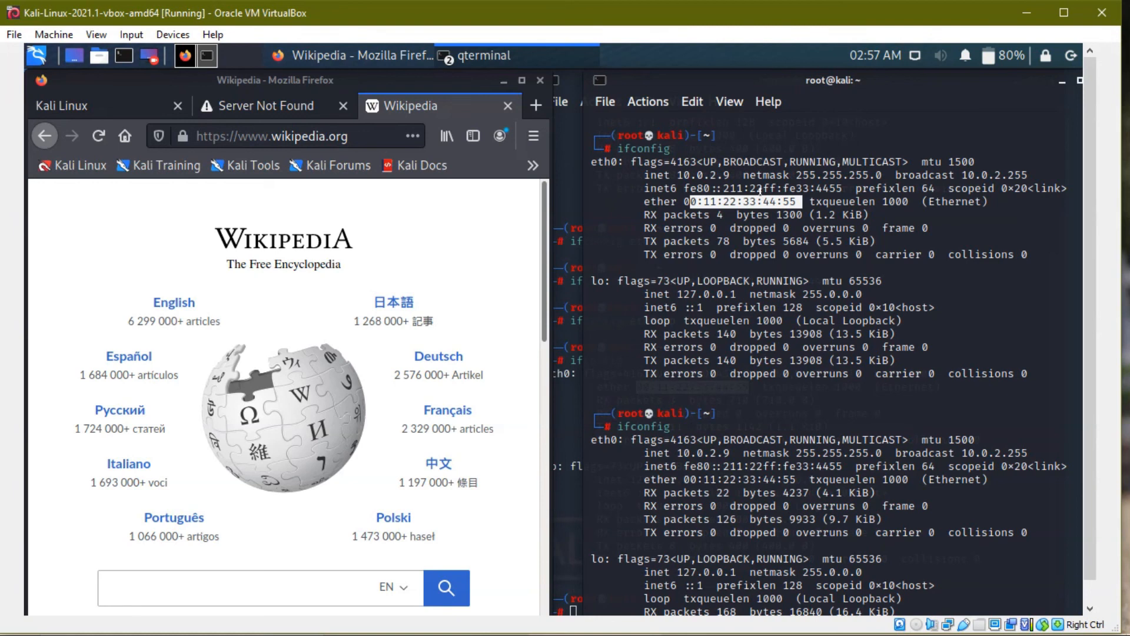
mouse_move(759, 191)
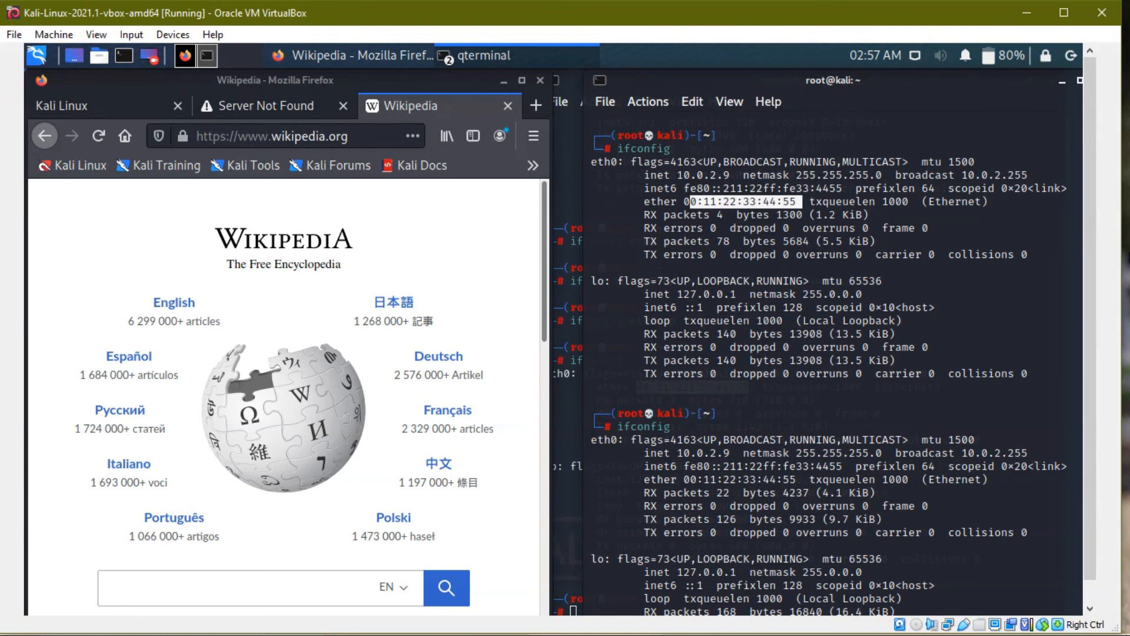